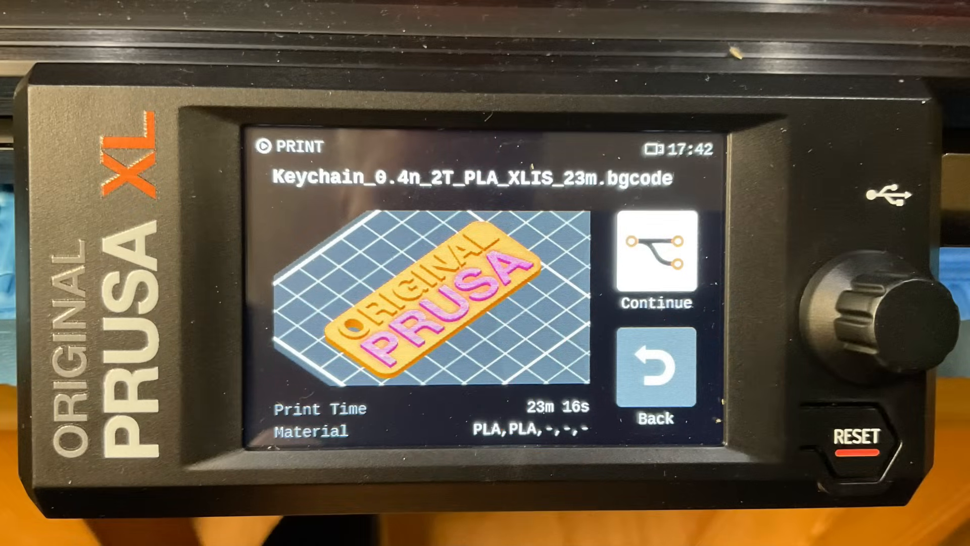
- Open the Filament menu showing load, unload, change and purge options
{"action": "left_click", "coordinate": [653, 370]}
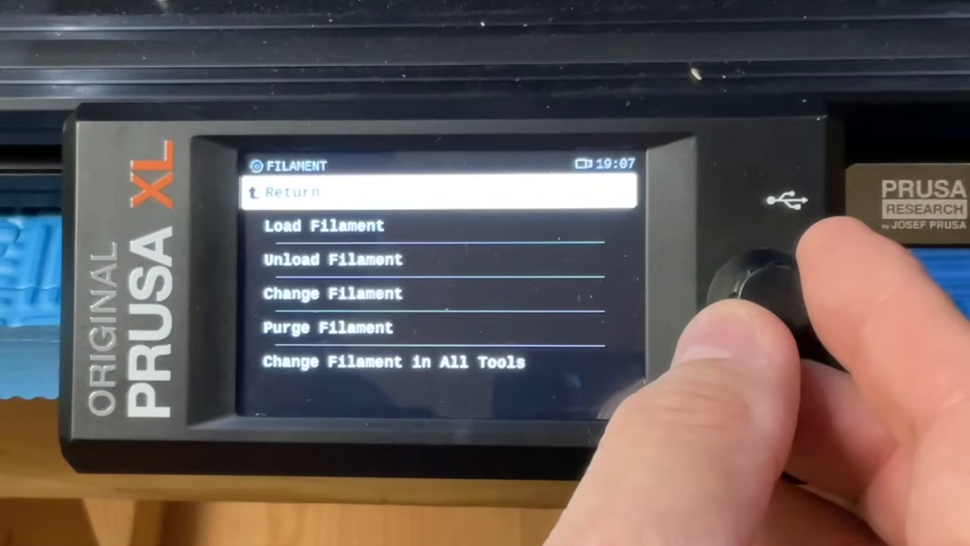
{"action": "scroll", "scroll_direction": "down", "scroll_amount": 3}
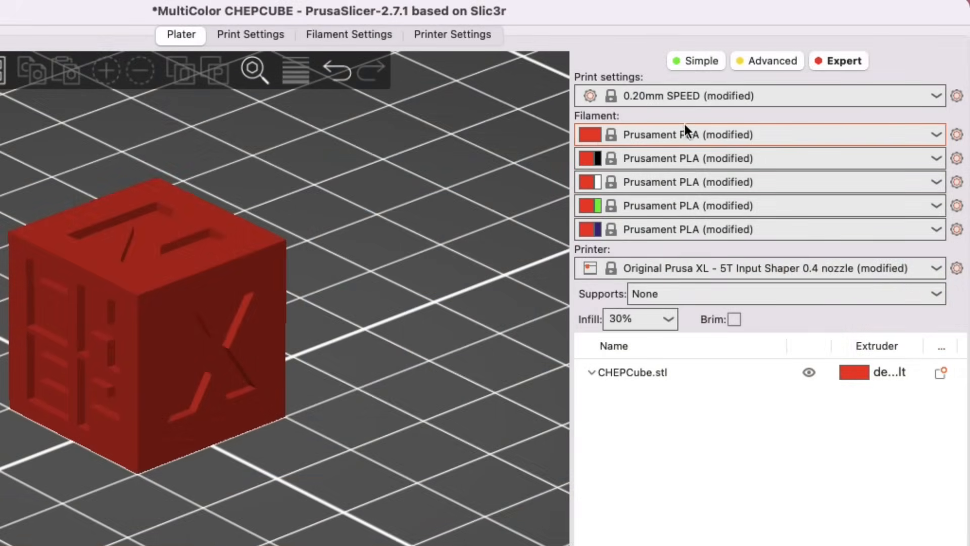
{"action": "mouse_move", "coordinate": [605, 143]}
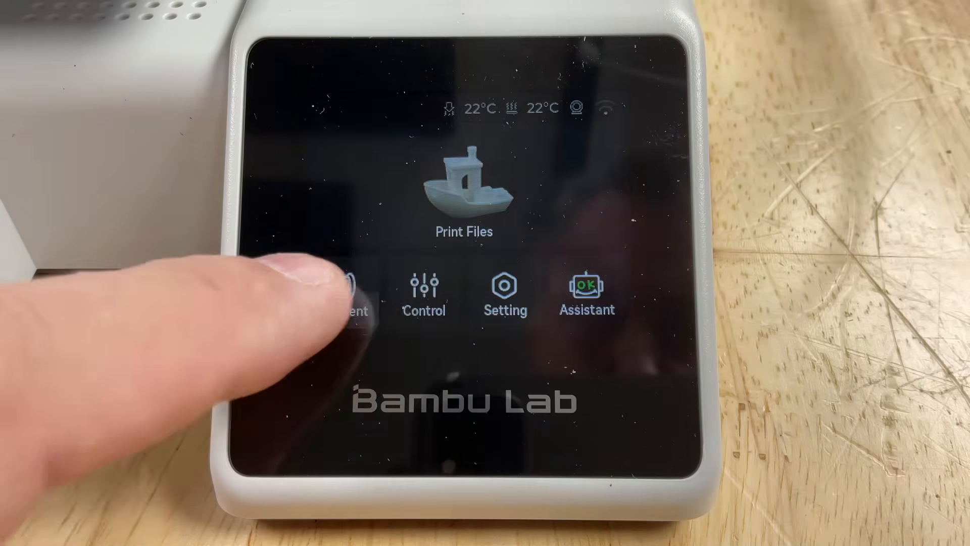
- View a slot's PLA colour settings, then return to the four AMS spool slots
{"action": "left_click", "coordinate": [346, 303]}
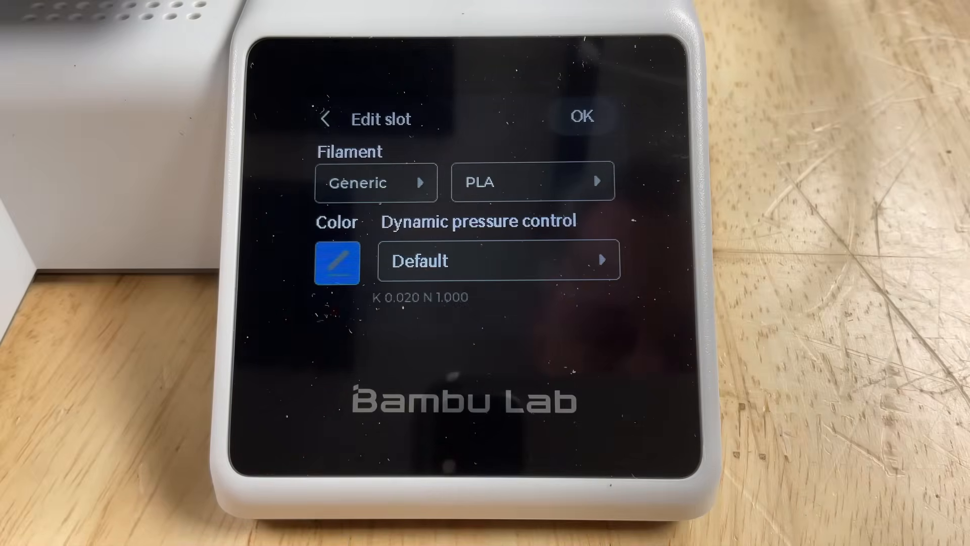
{"action": "left_click", "coordinate": [581, 116]}
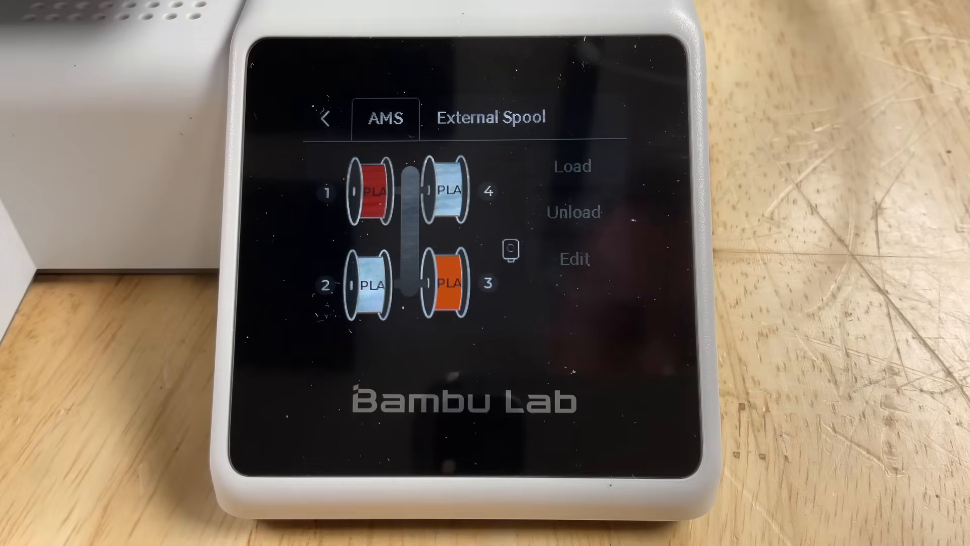